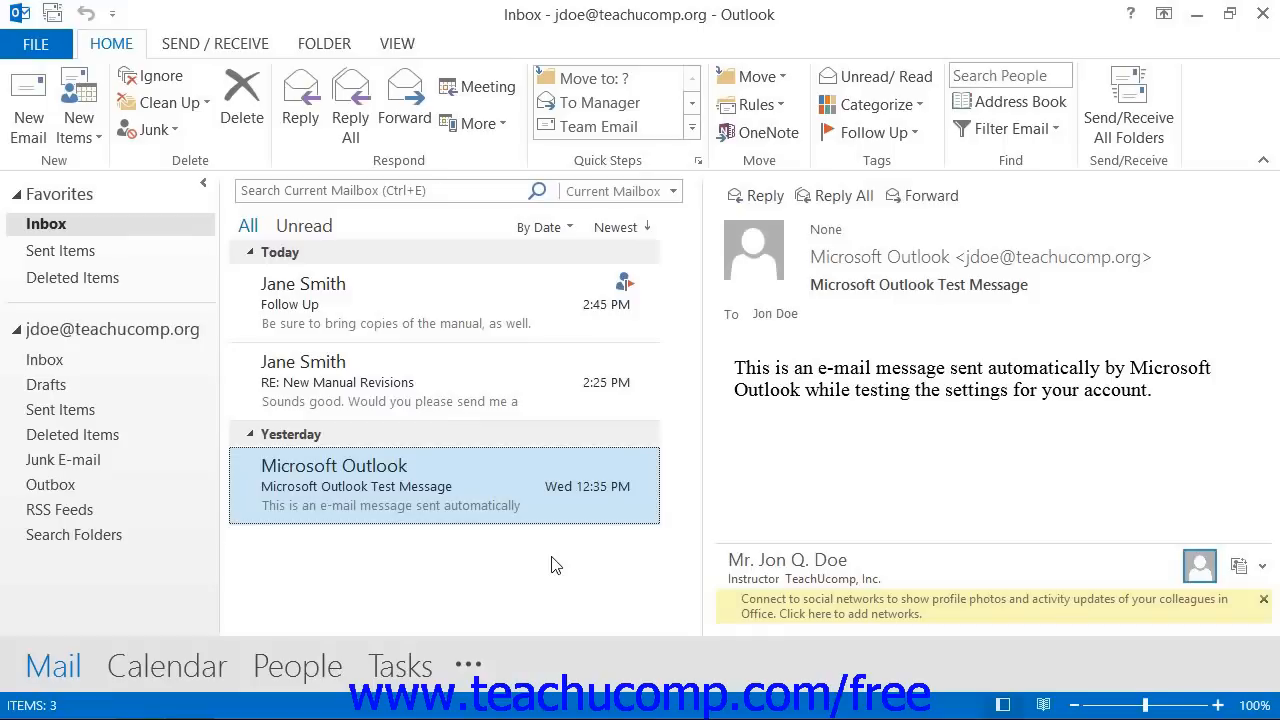
Select the Inbox and enter 'Jane' in the Search Current Mailbox box, bringing up suggestions
{"action": "left_click", "coordinate": [48, 224]}
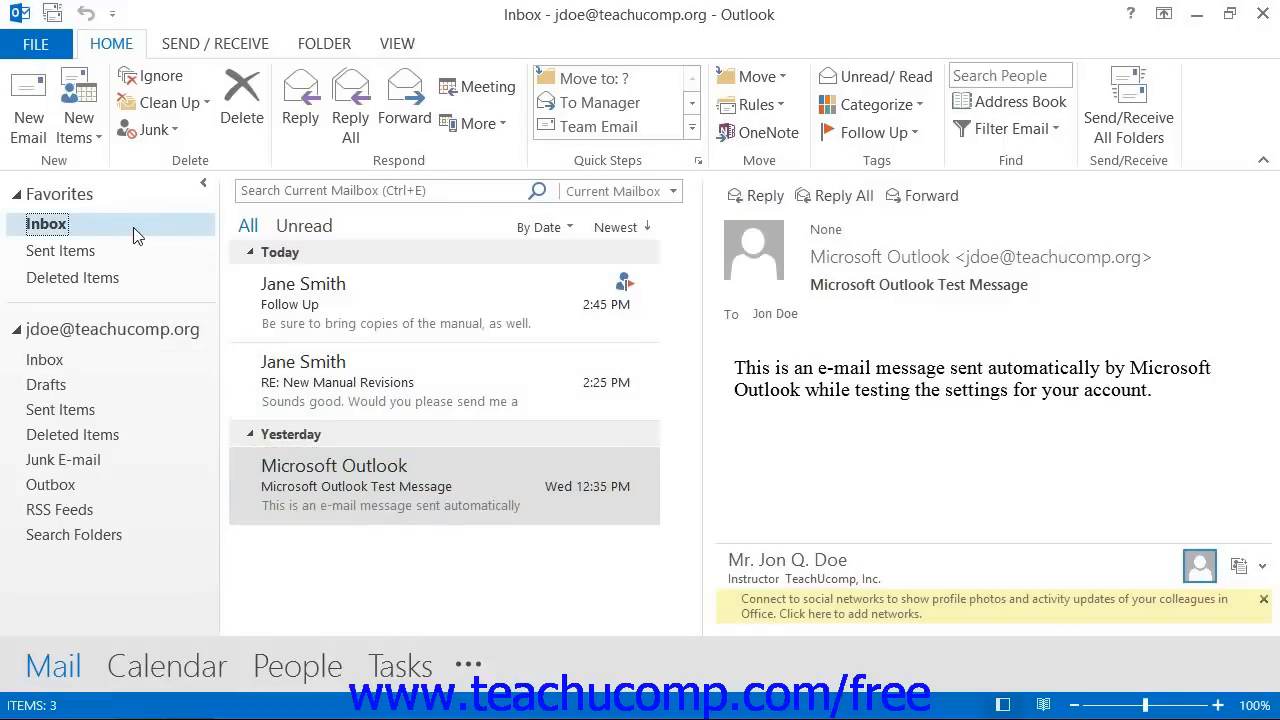
{"action": "mouse_move", "coordinate": [352, 190]}
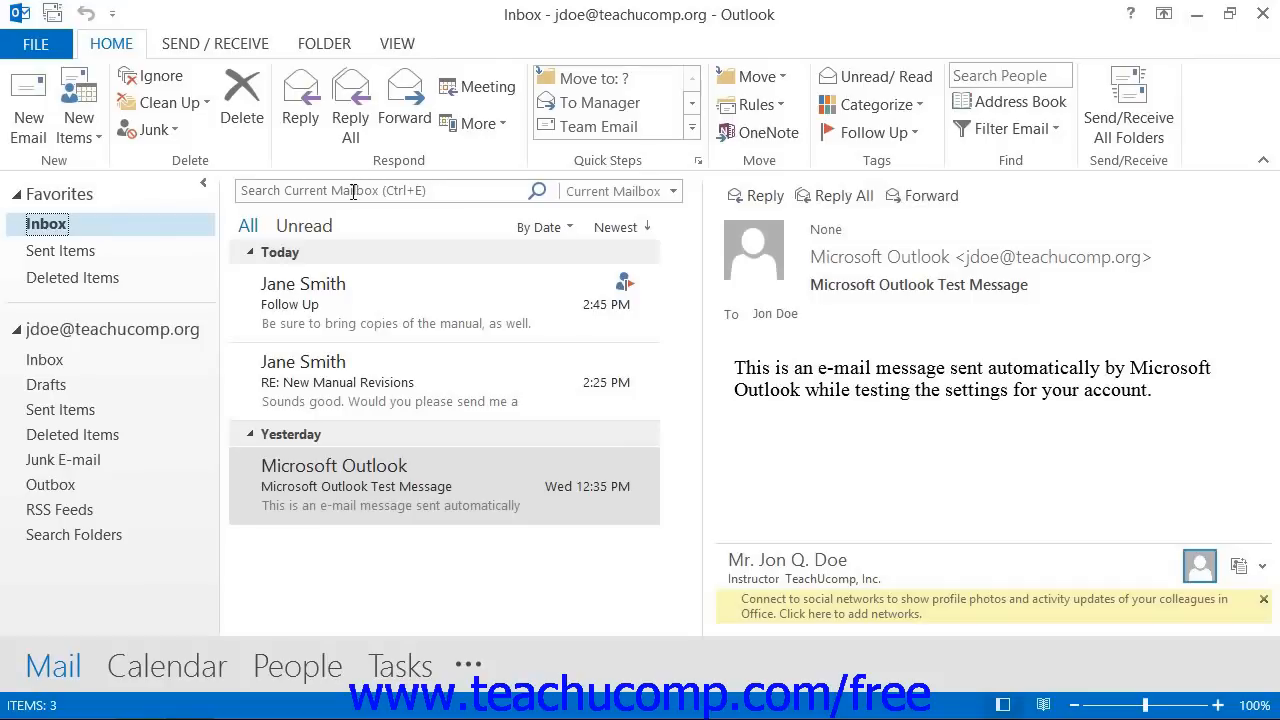
{"action": "left_click", "coordinate": [390, 190]}
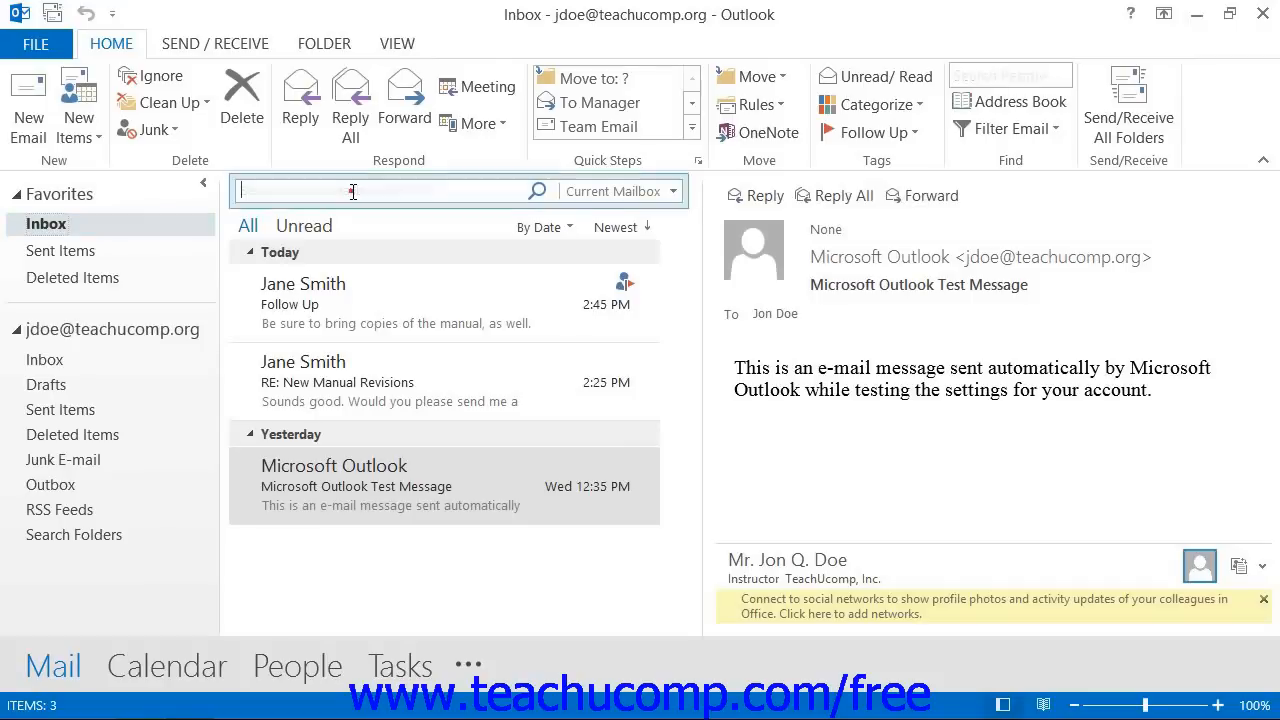
{"action": "left_click", "coordinate": [390, 192]}
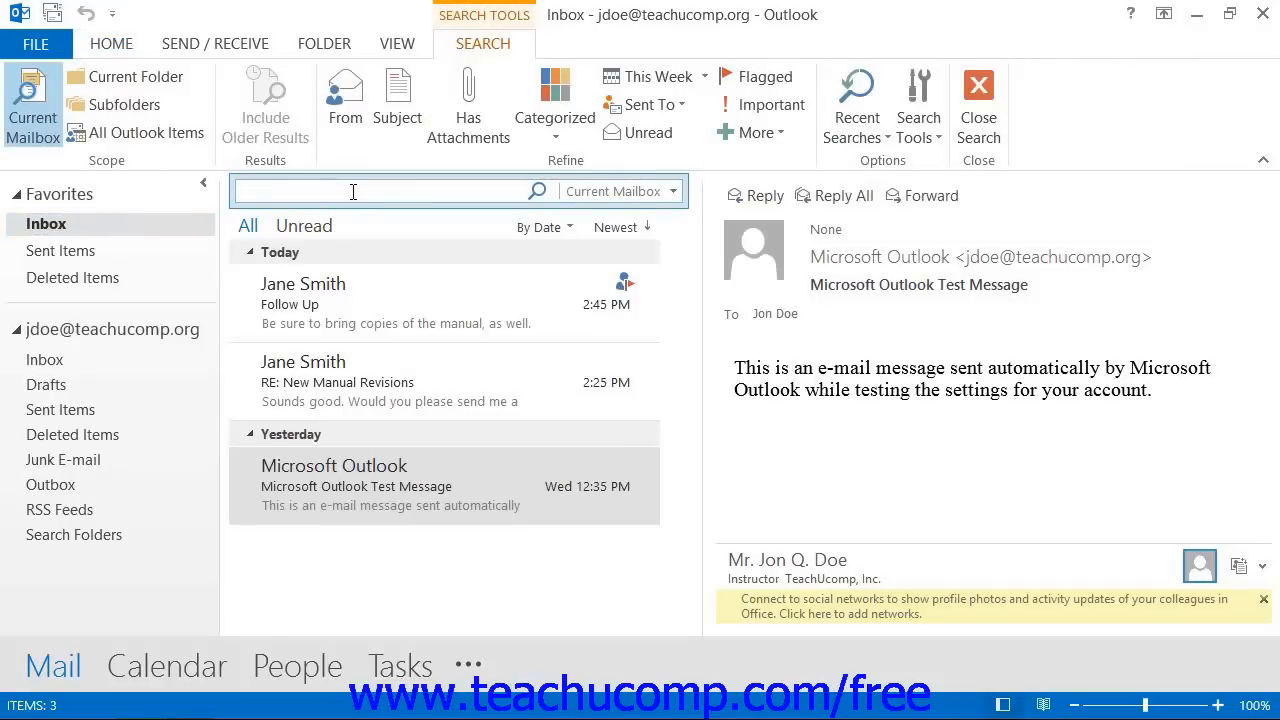
{"action": "type", "text": "Jane"}
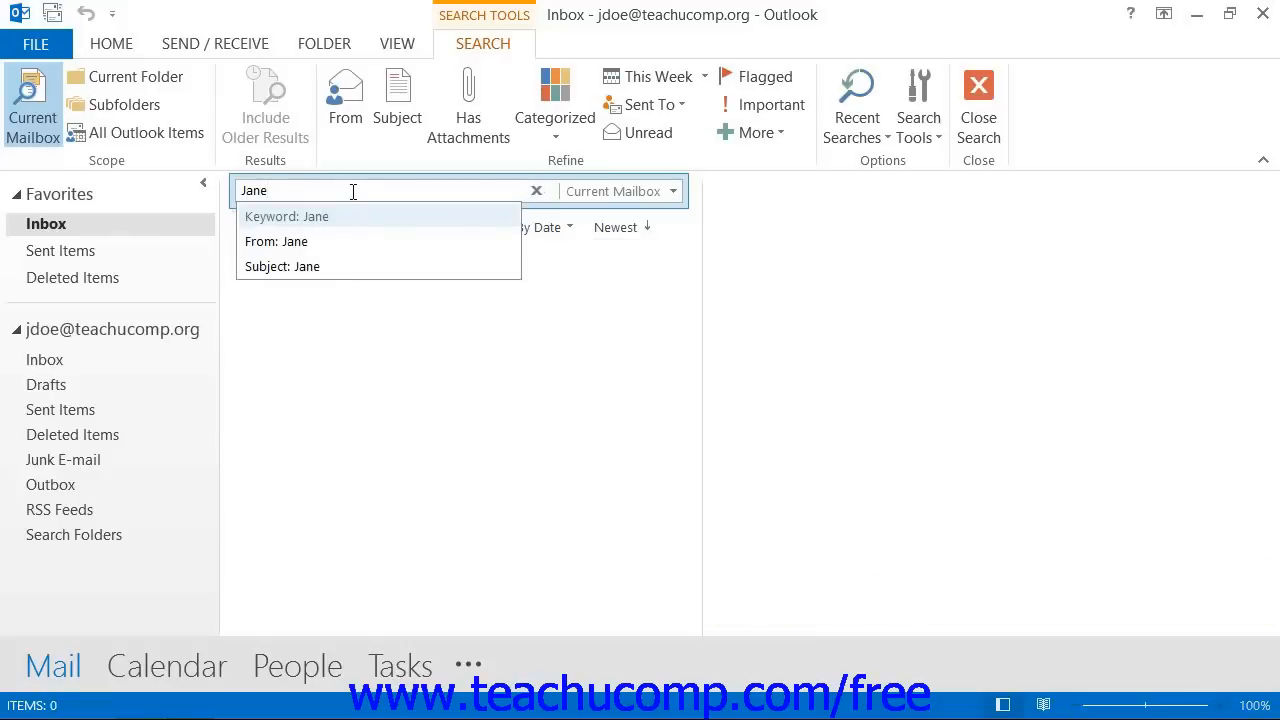
Choose the 'Keyword: Jane' suggestion to show matches, then close the search to restore all messages
{"action": "left_click", "coordinate": [288, 216]}
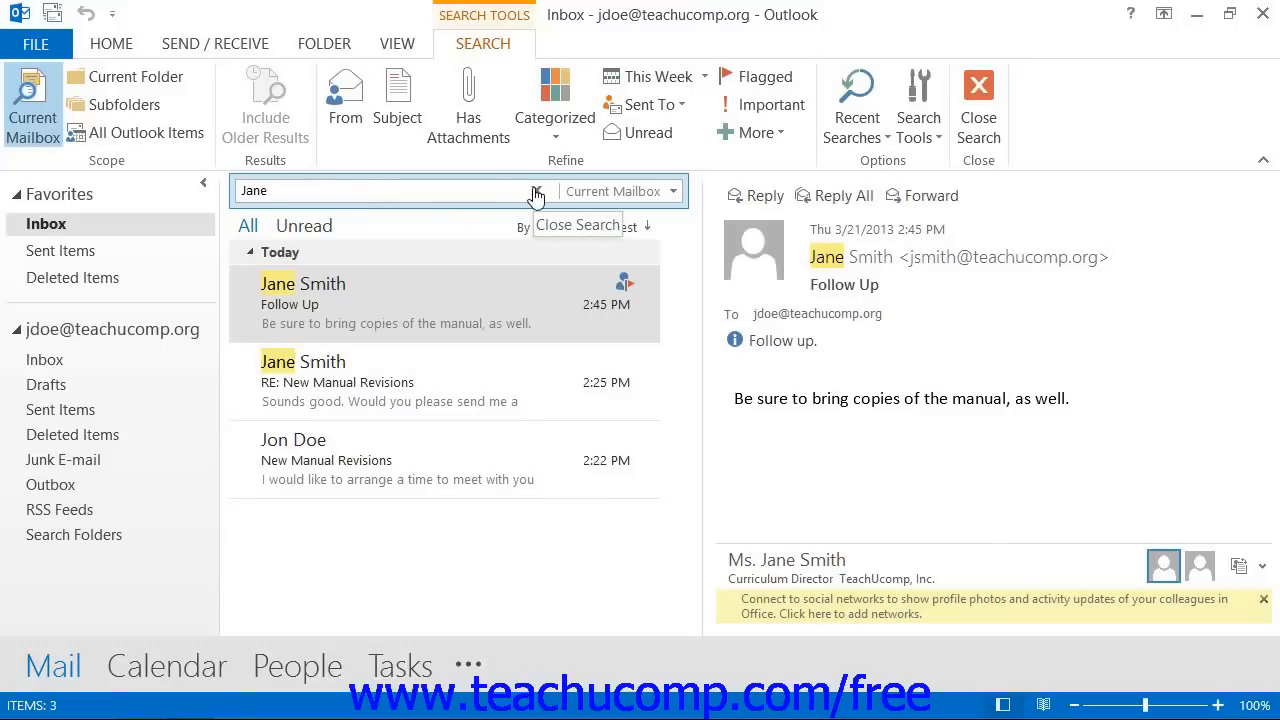
{"action": "left_click", "coordinate": [978, 100]}
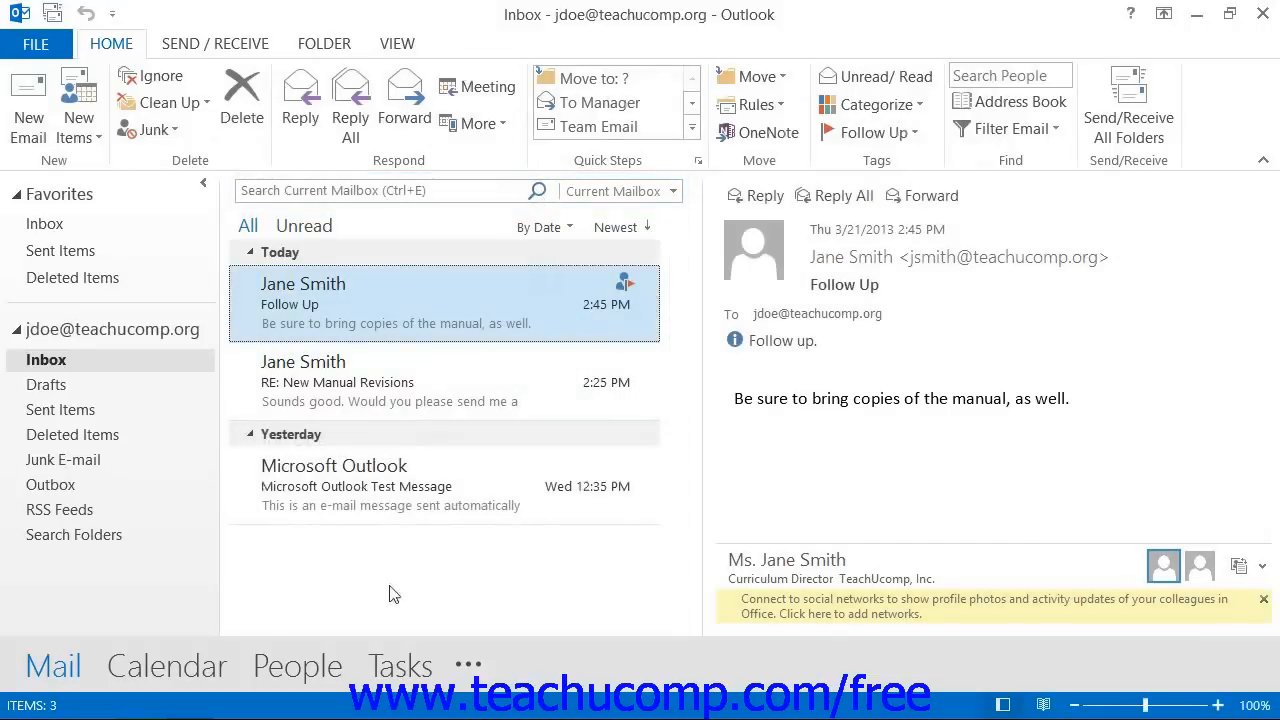